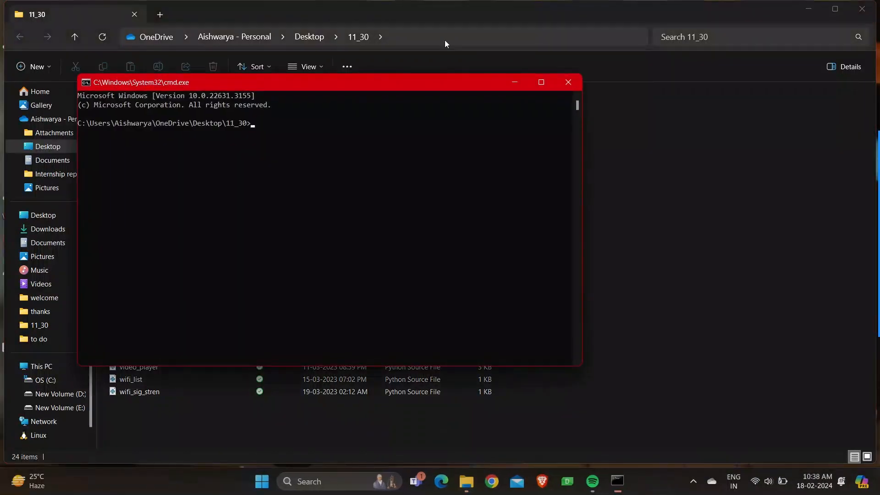
# Run 'python cursor_shape.py' in the Command Prompt from the 11_30 folder
pyautogui.write('python')
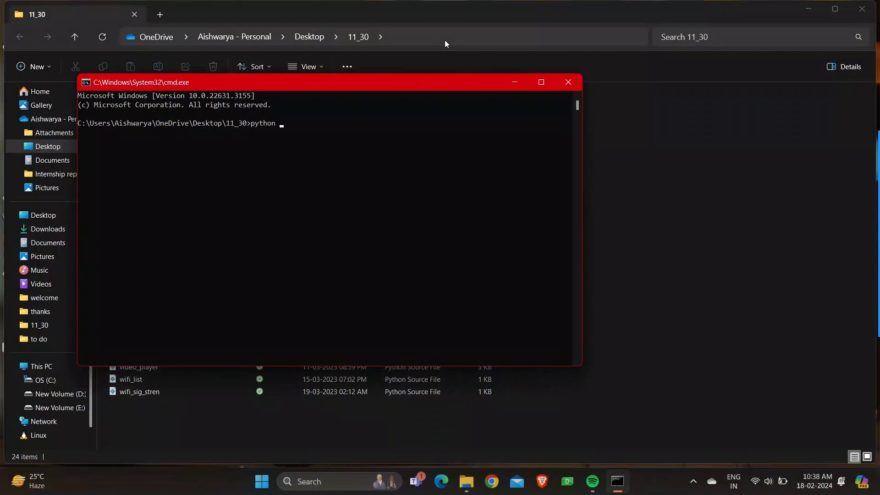
pyautogui.write('cursor')
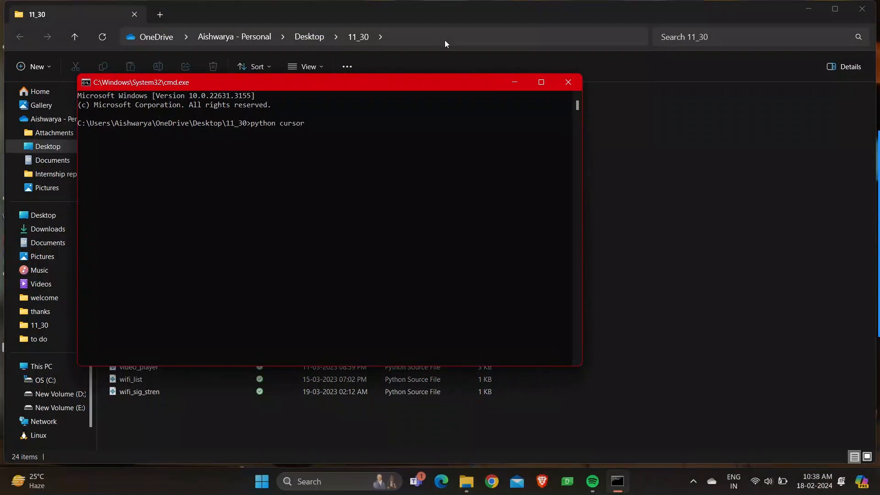
pyautogui.write('_shape.py')
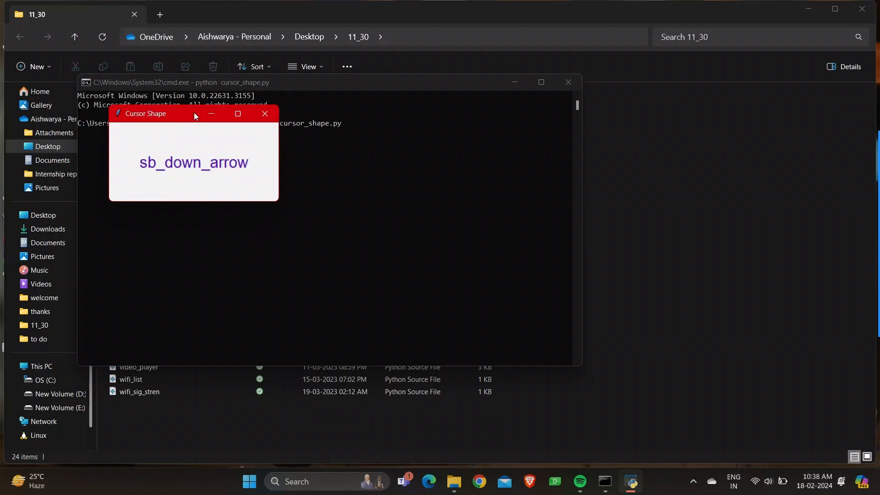
# Watch the Cursor Shape window cycle names like sb_down_arrow, then close it
pyautogui.click(237, 113)
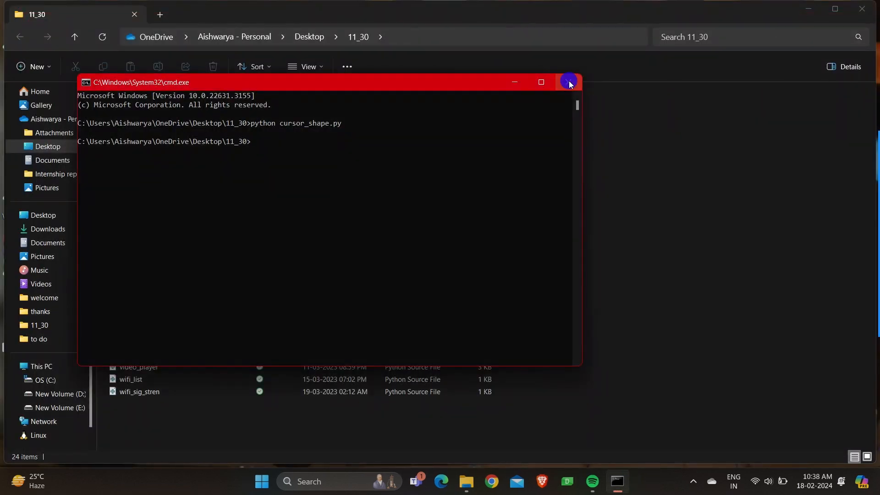
# Close the cmd window and open cursor_shape.py from the 11_30 folder in VS Code
pyautogui.click(568, 82)
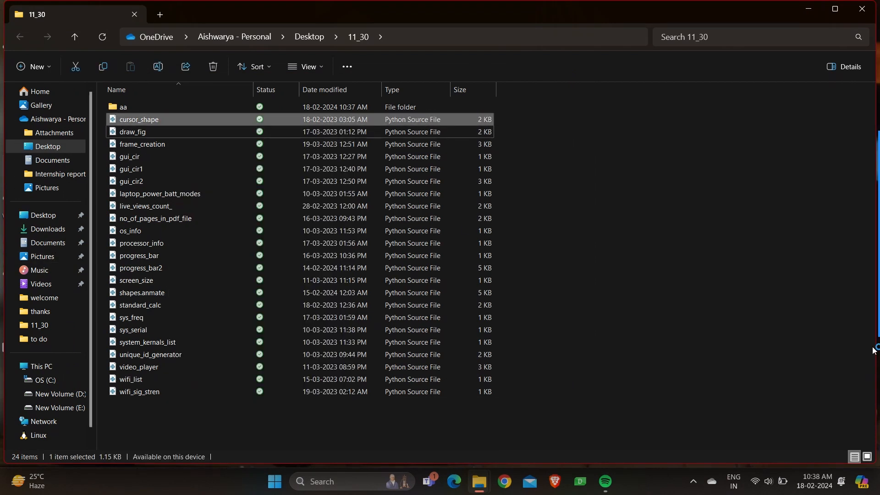
pyautogui.doubleClick(138, 120)
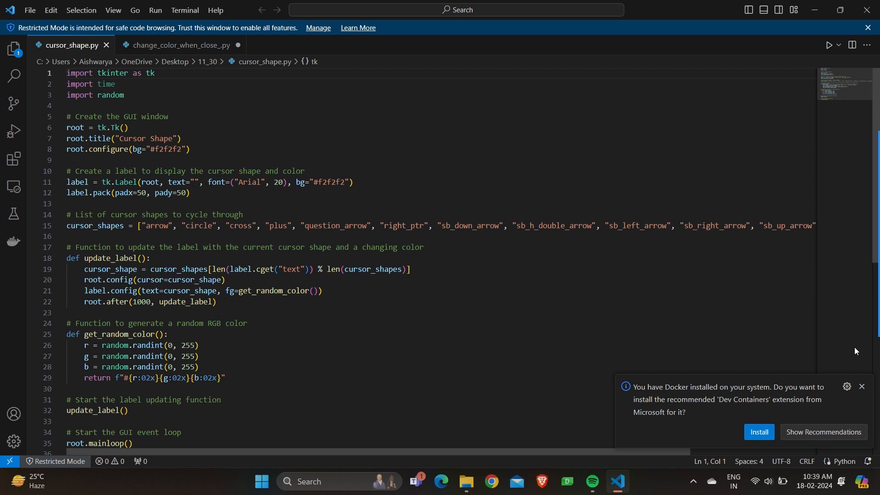
pyautogui.moveTo(848, 348)
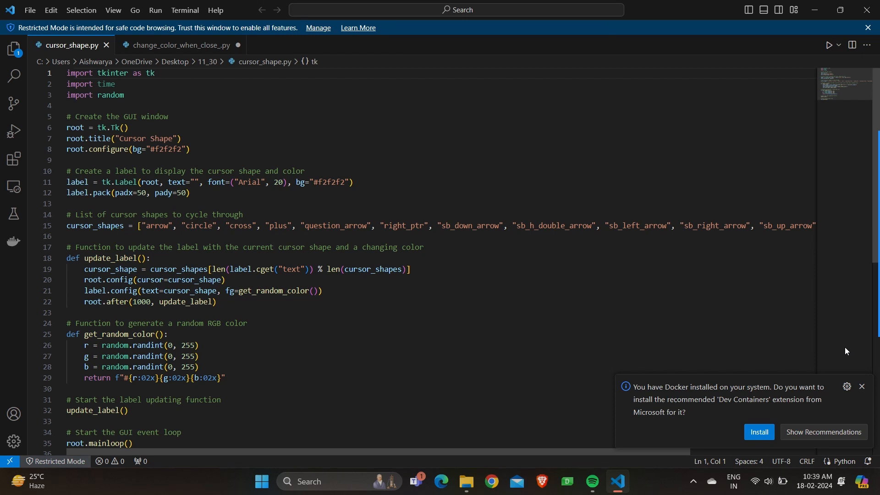
pyautogui.moveTo(843, 350)
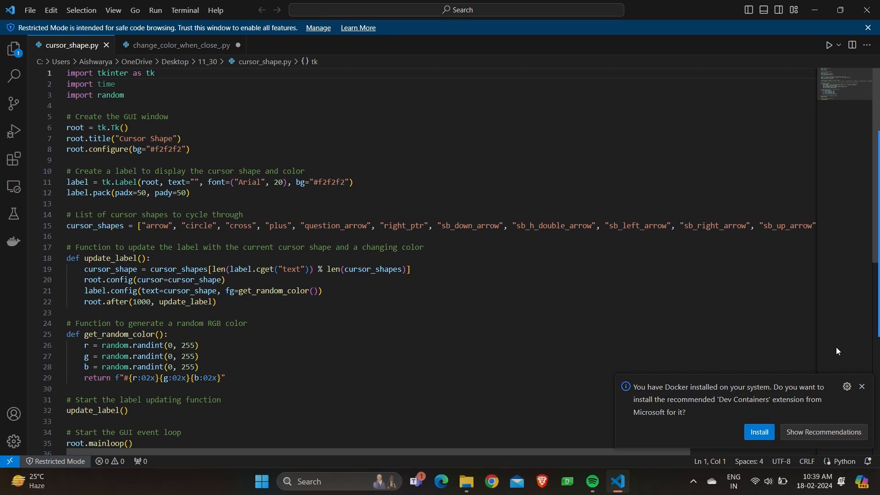
pyautogui.moveTo(834, 352)
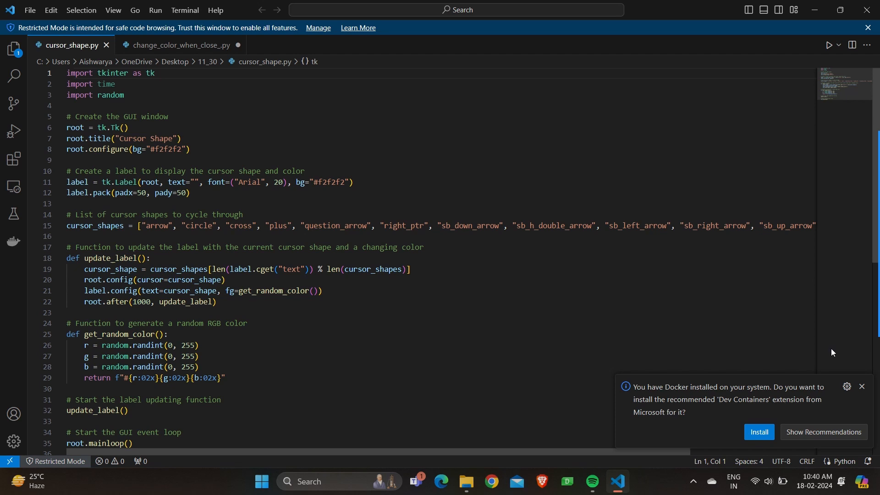
pyautogui.click(66, 73)
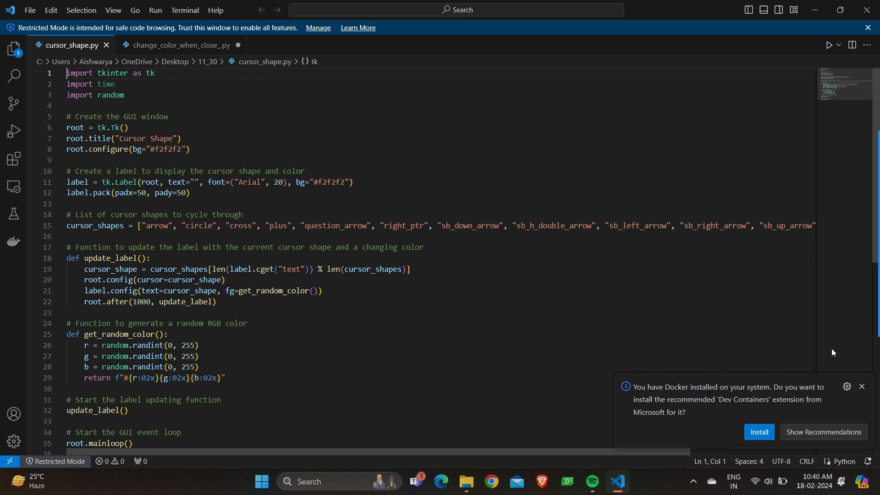
pyautogui.scroll(-3)
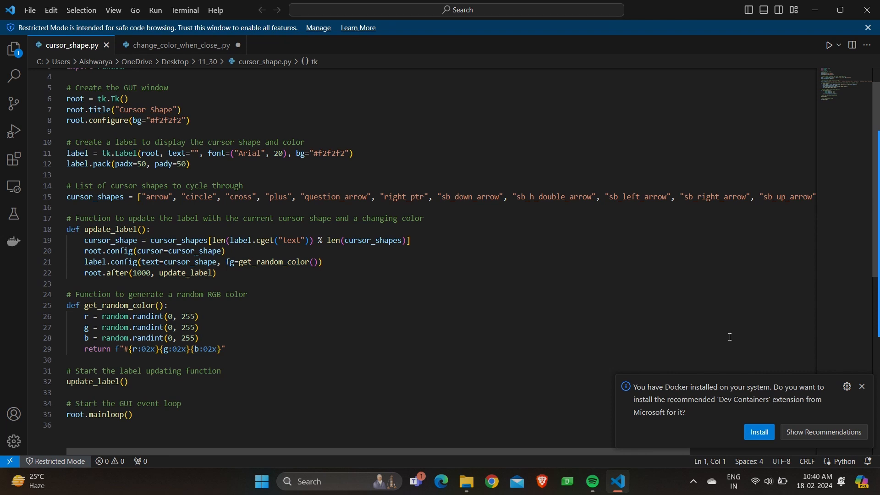
pyautogui.moveTo(733, 335)
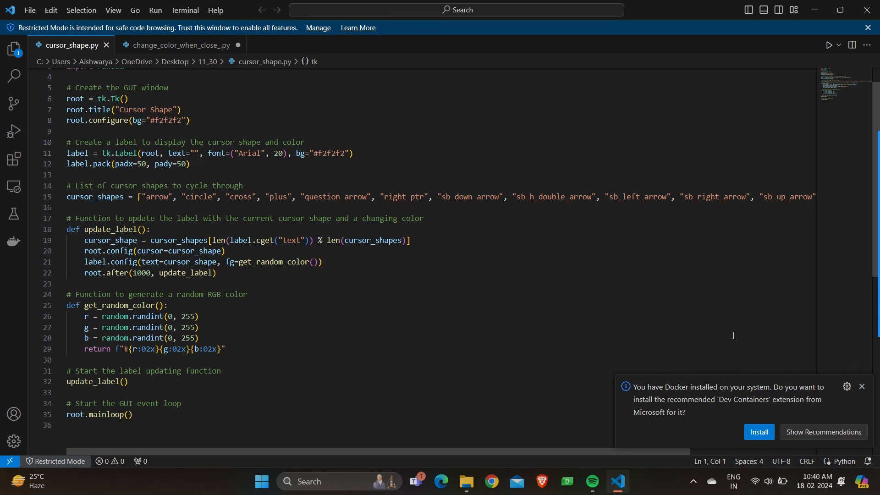
pyautogui.moveTo(727, 336)
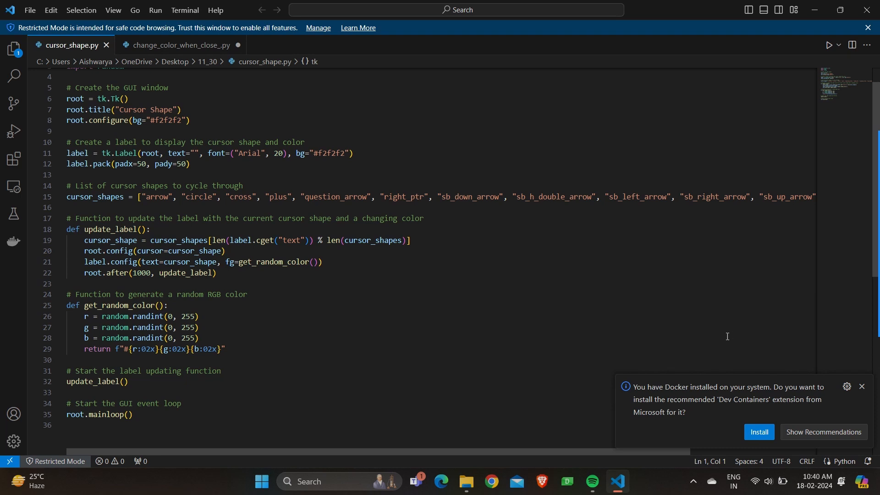